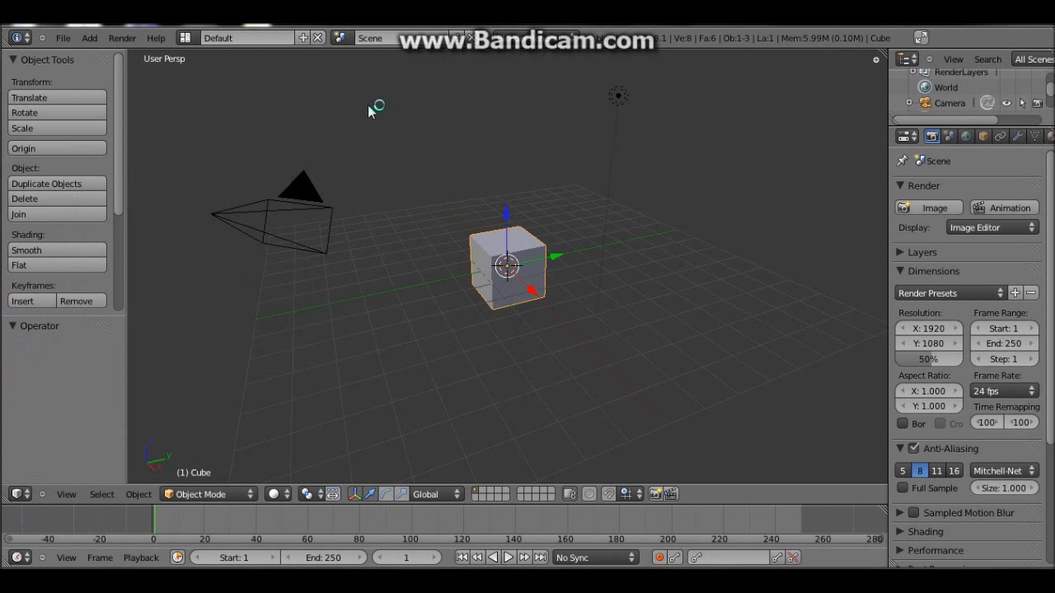
pyautogui.moveTo(363, 168)
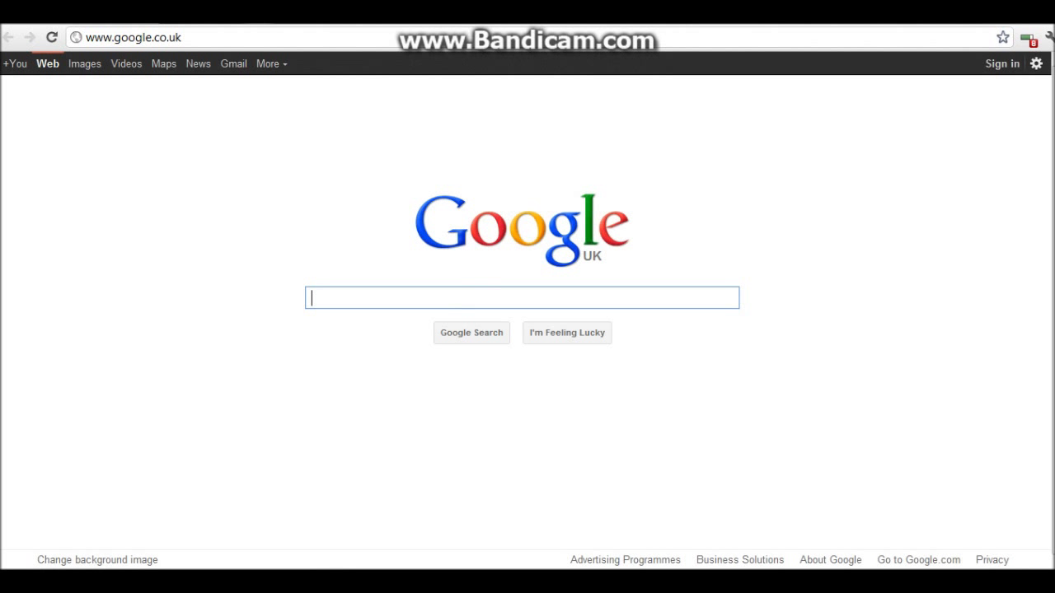
# - Search Google for weapon blueprints to reach The-Blueprints.com weapons page
pyautogui.write('b')
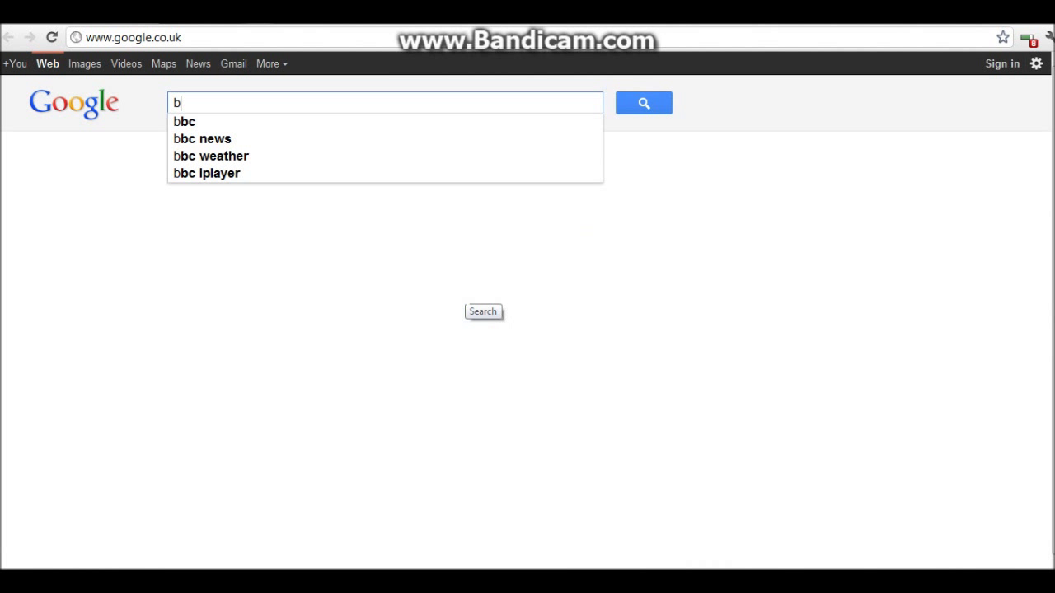
pyautogui.write('weapon')
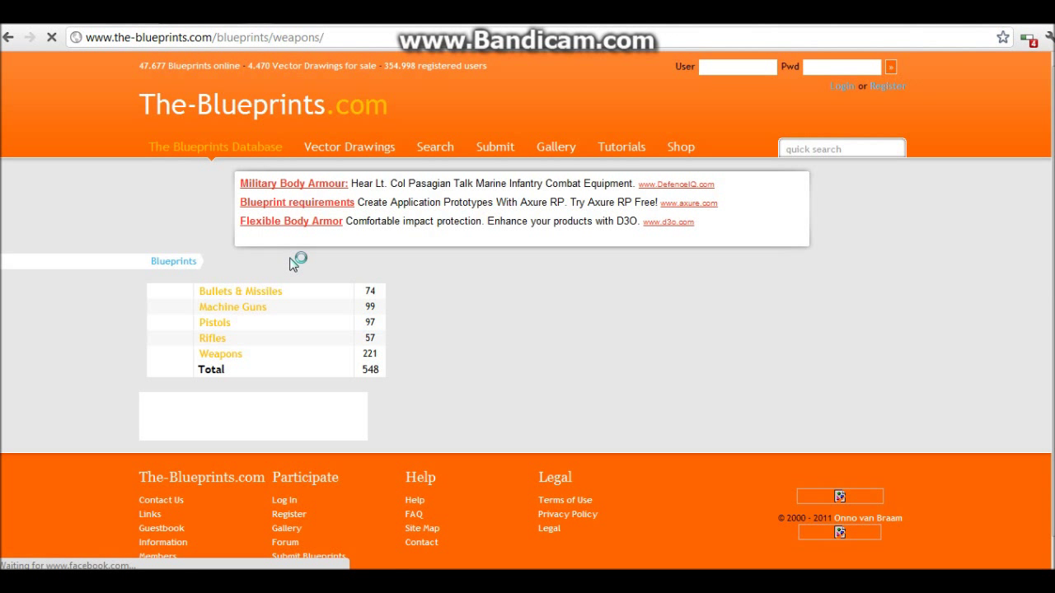
# - Go into the Machine Guns category and choose the M-16 Assault Rifle Family
pyautogui.click(221, 353)
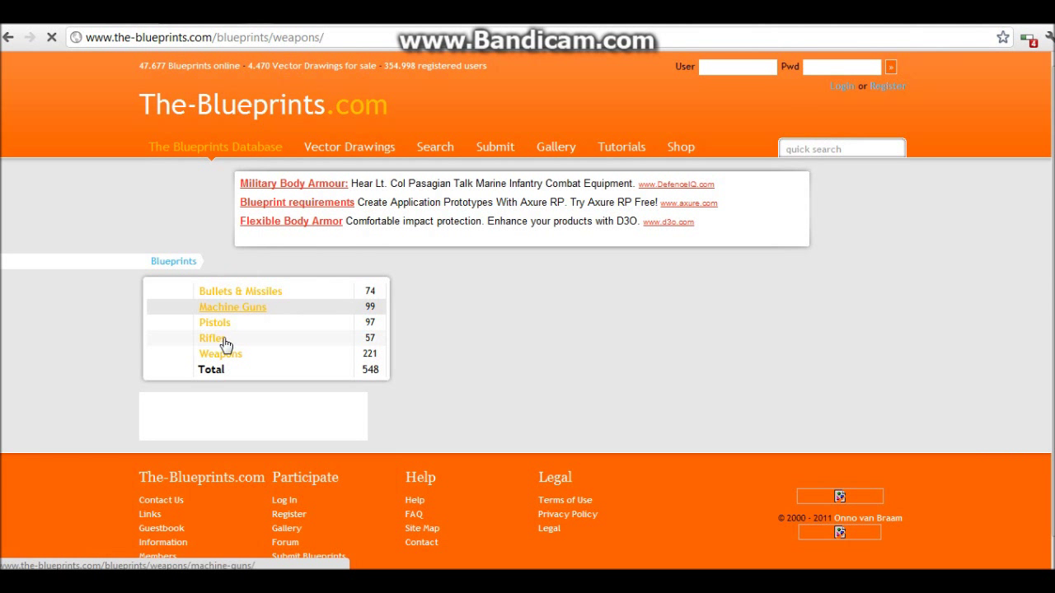
pyautogui.click(232, 307)
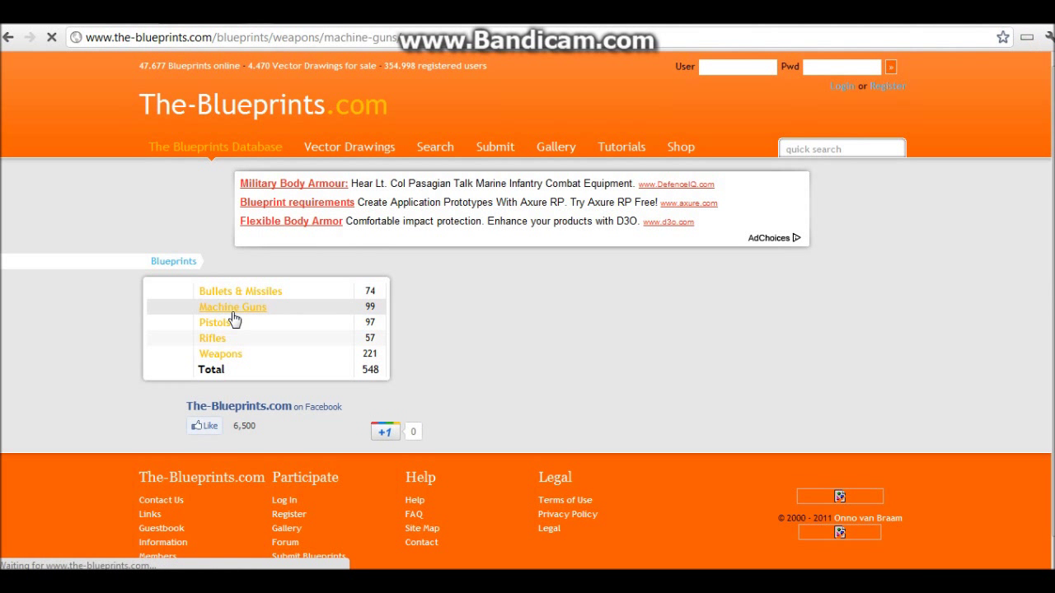
pyautogui.click(232, 306)
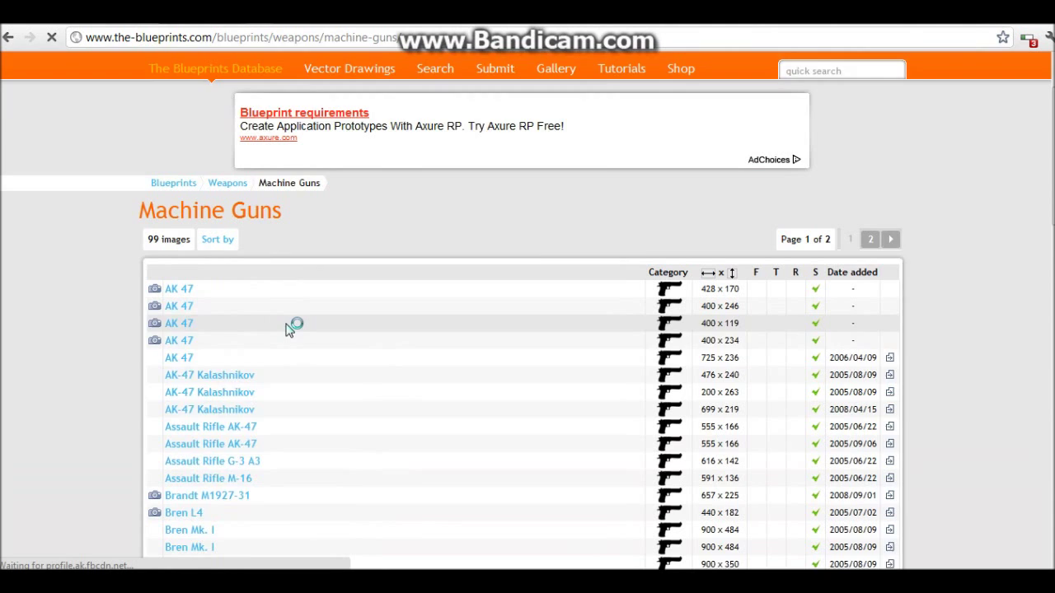
pyautogui.scroll(-3)
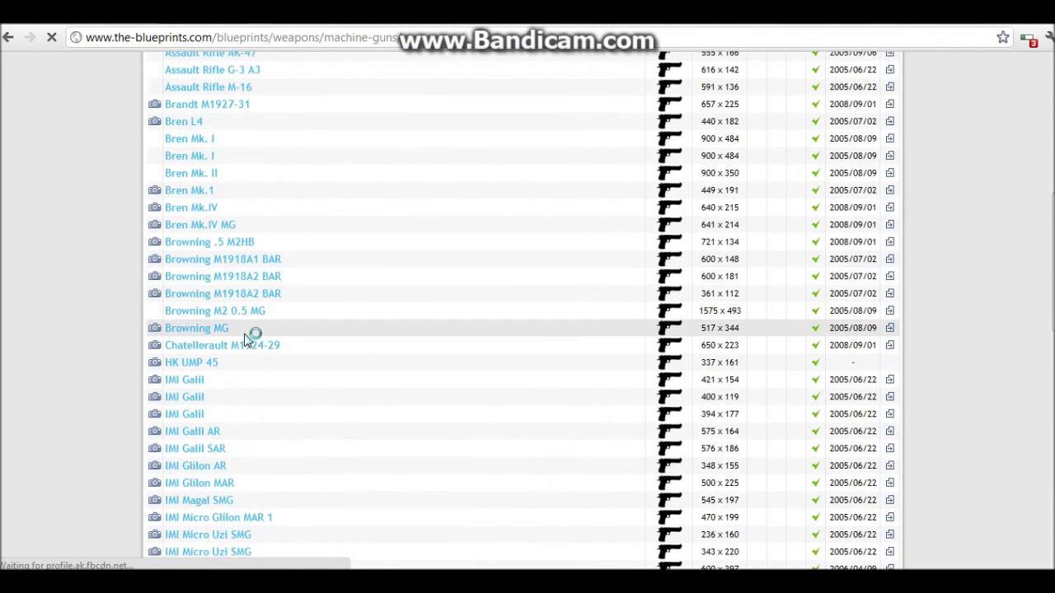
pyautogui.scroll(-3)
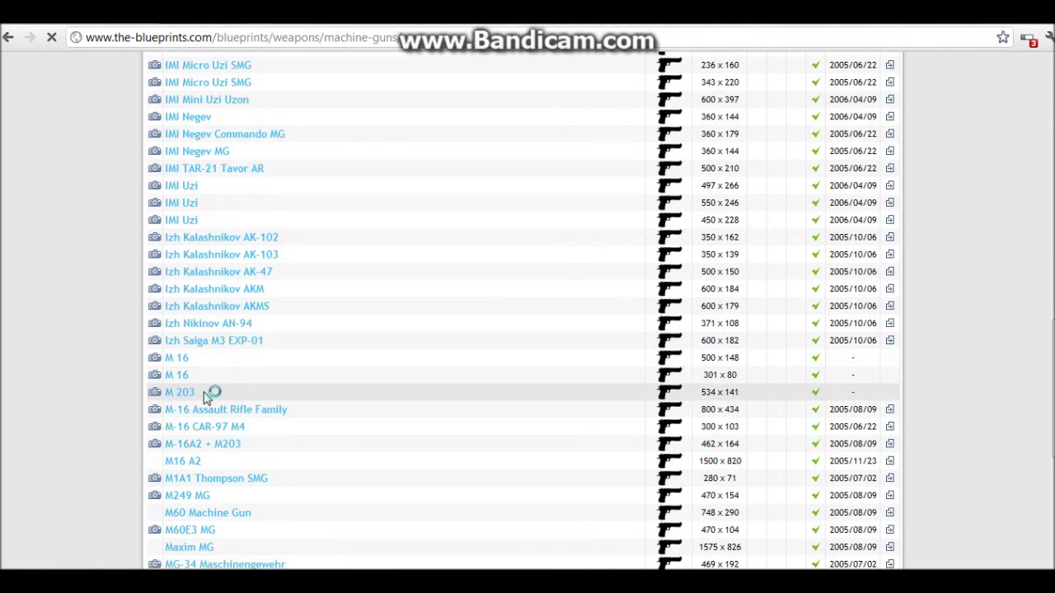
pyautogui.moveTo(234, 418)
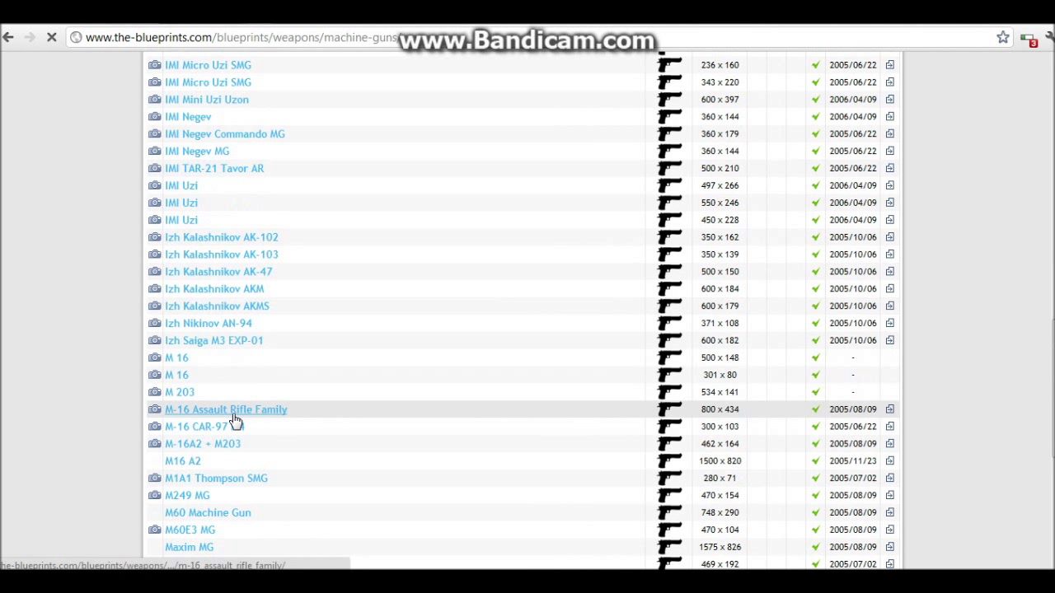
pyautogui.click(224, 408)
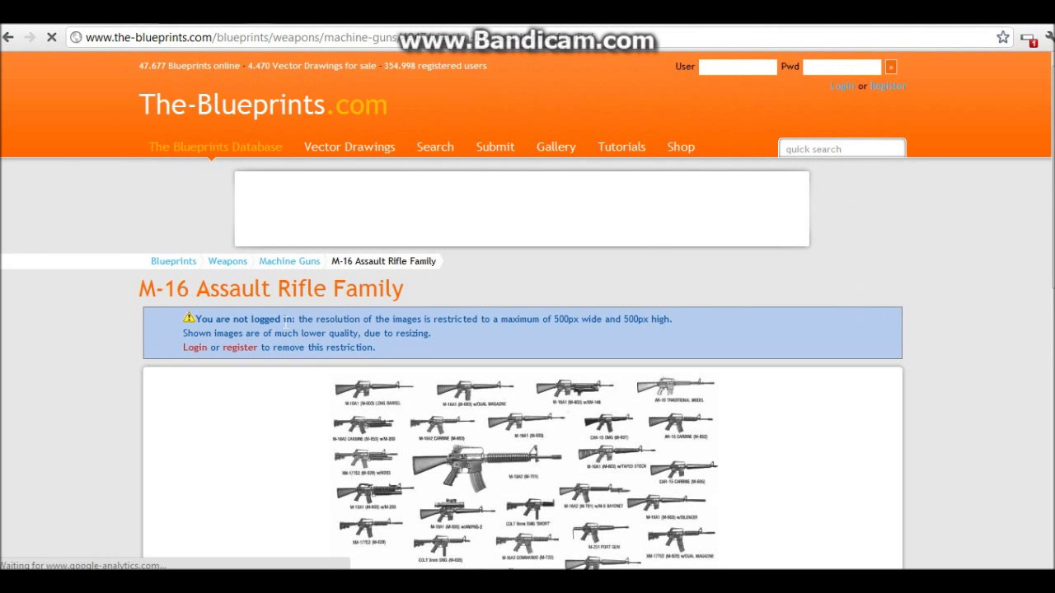
# - Pick the M16 A2 variant from the family listing to reach its blueprint page
pyautogui.scroll(-3)
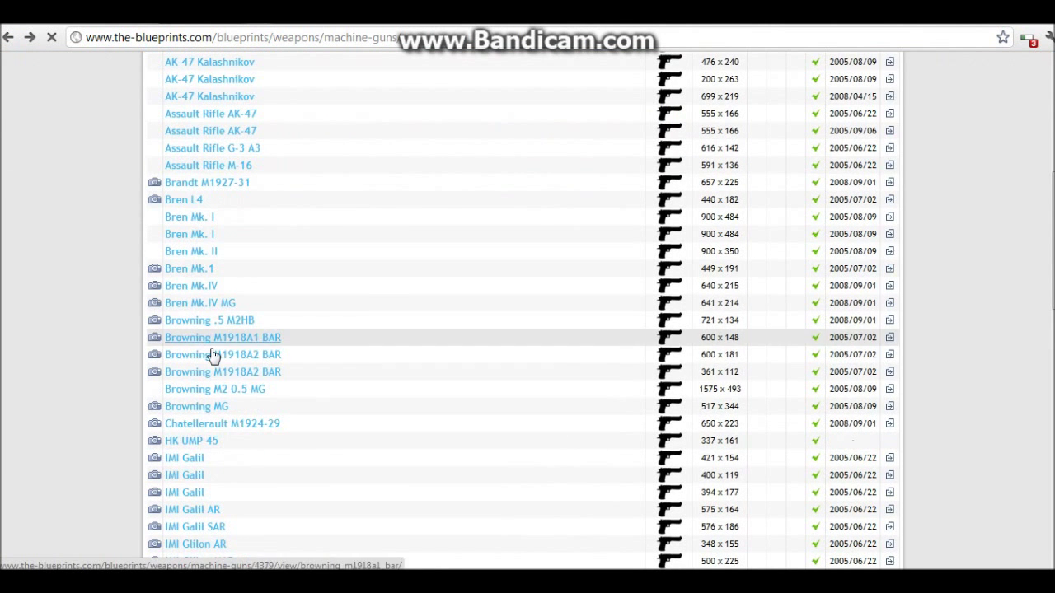
pyautogui.scroll(-3)
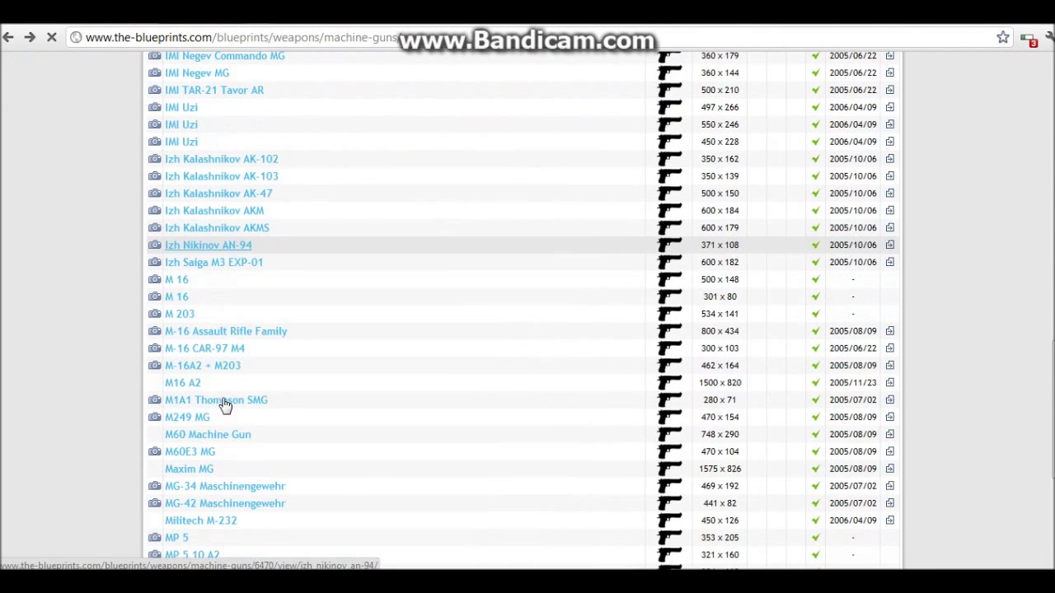
pyautogui.moveTo(184, 382)
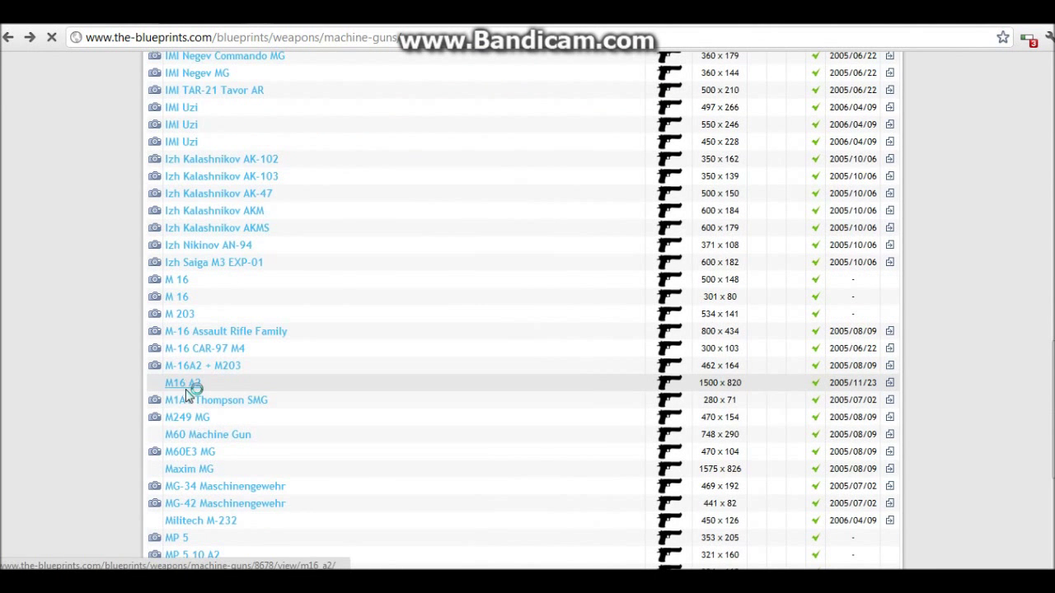
pyautogui.click(179, 383)
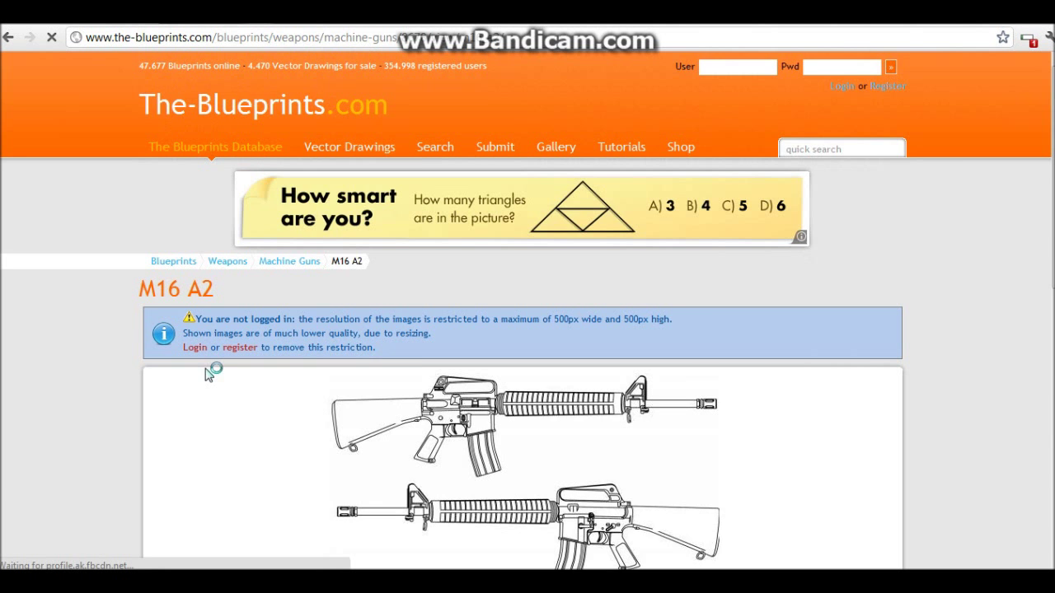
# - Download the M16 A2 blueprint image as a JPG to Downloads
pyautogui.scroll(-3)
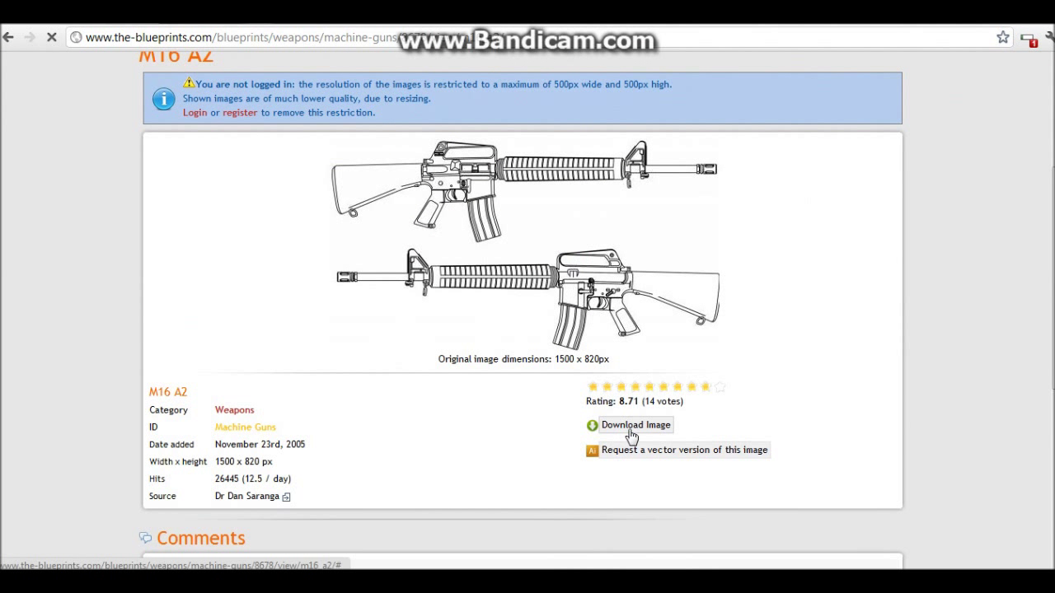
pyautogui.click(634, 425)
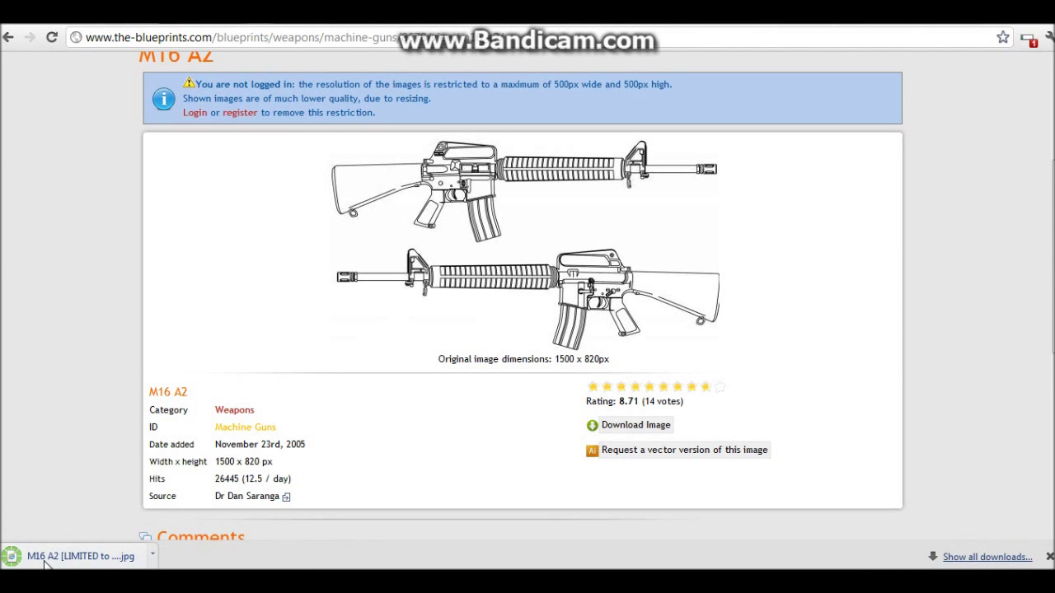
pyautogui.scroll(3)
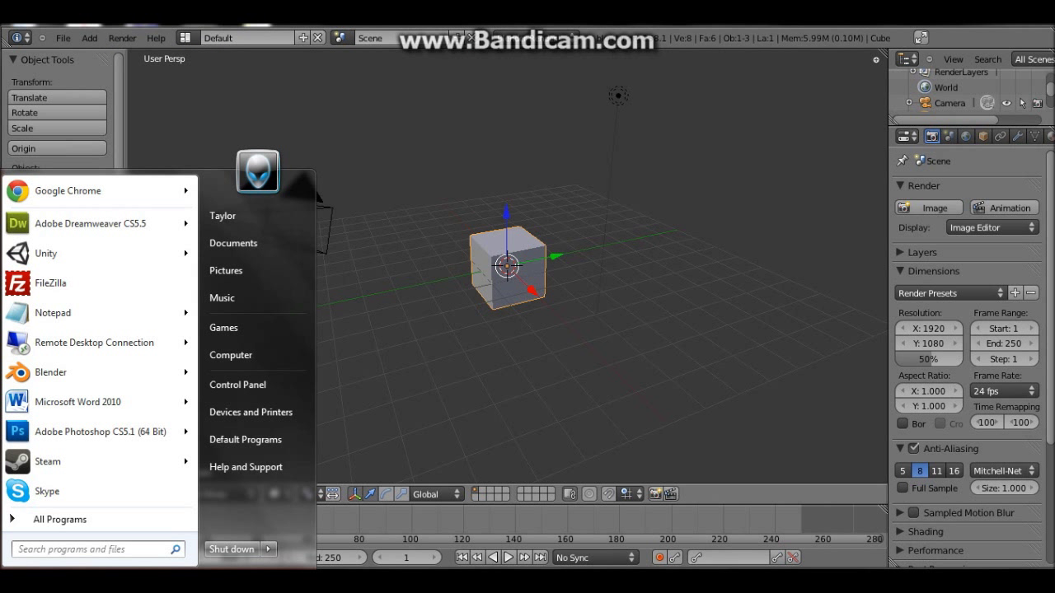
# - Locate the M16 A2 JPG in the Downloads folder and bring up its file actions
pyautogui.write('do')
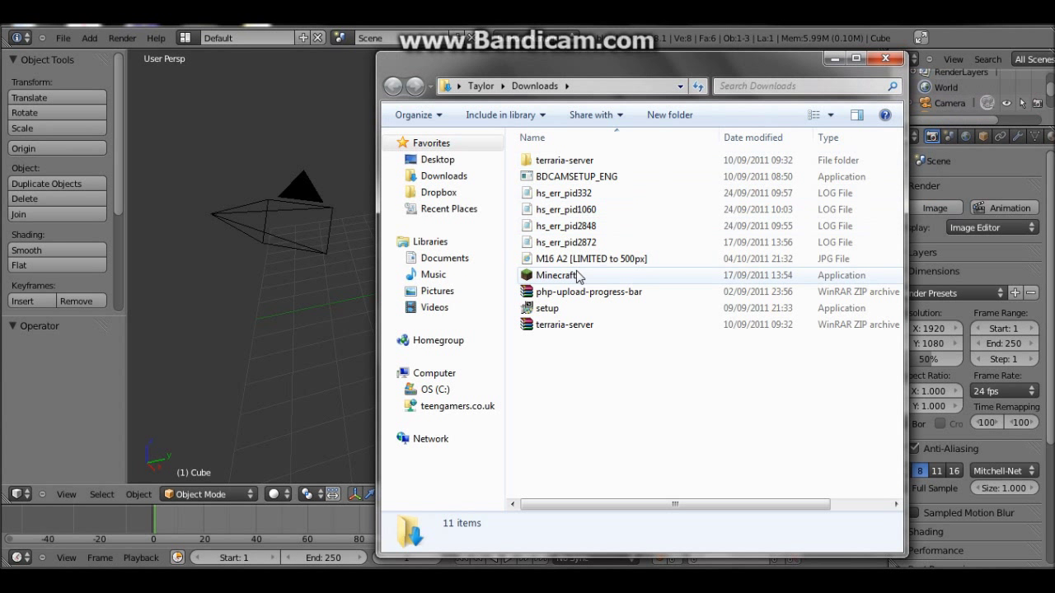
pyautogui.click(564, 193)
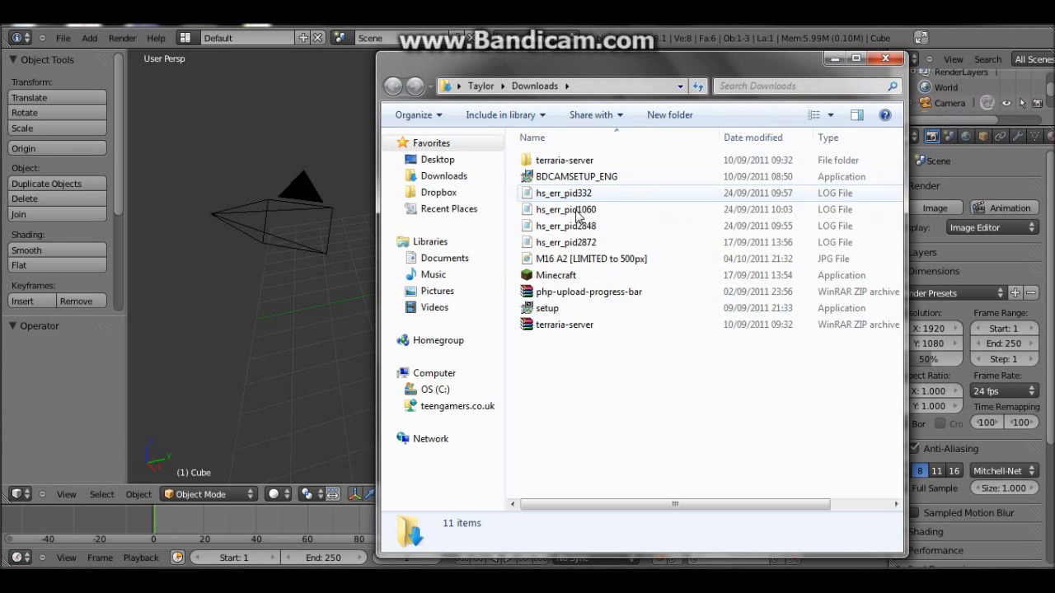
pyautogui.click(567, 242)
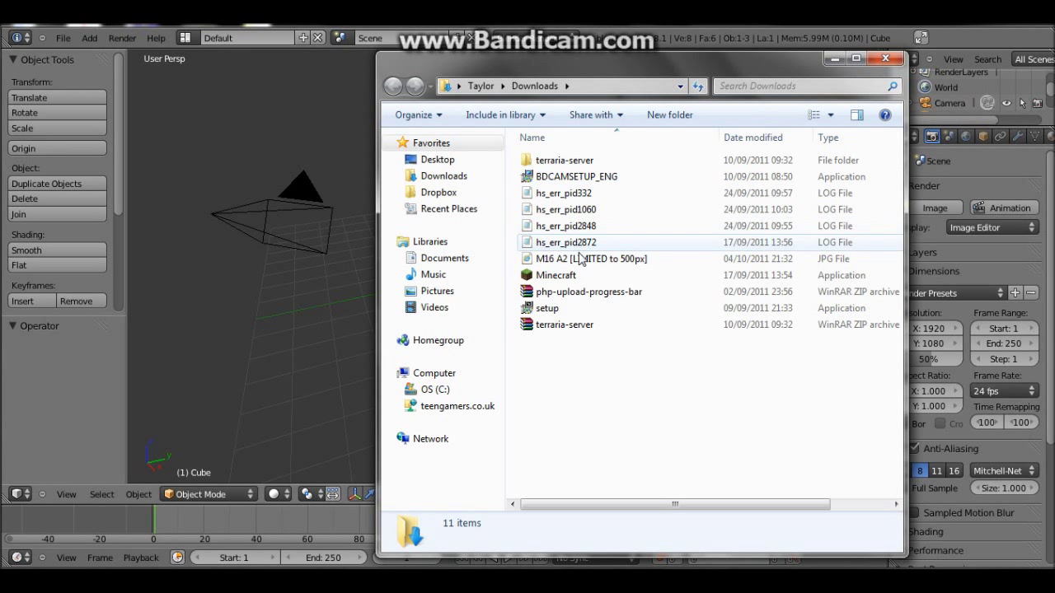
pyautogui.rightClick(589, 259)
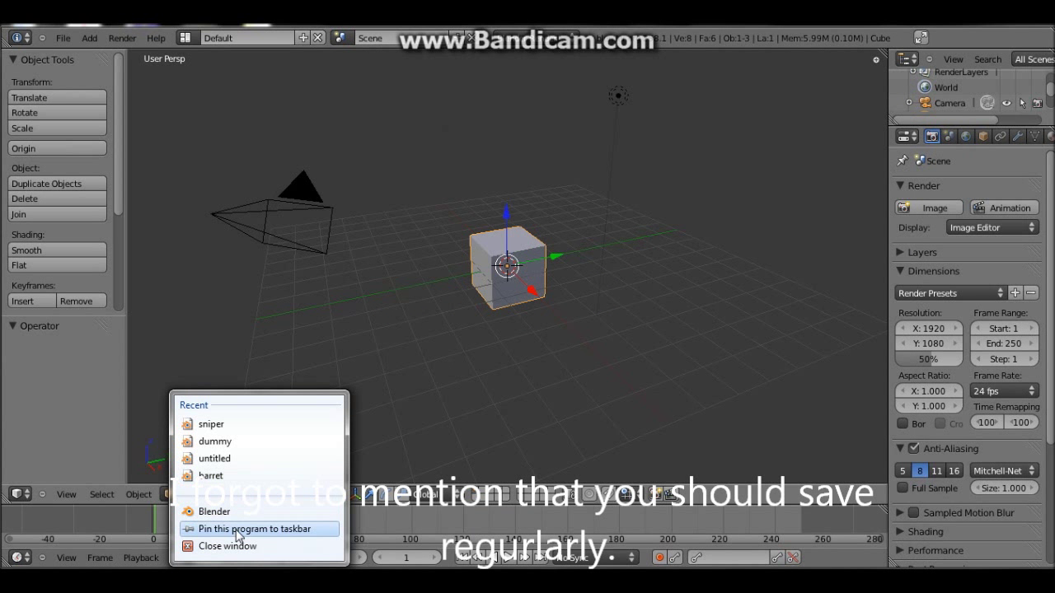
pyautogui.moveTo(239, 534)
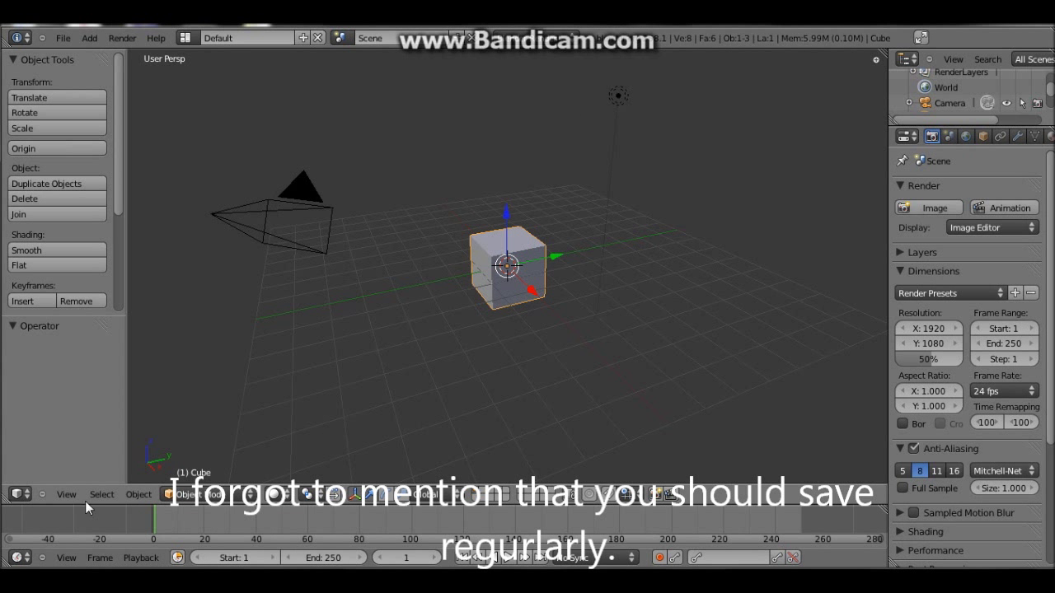
# - Dismiss the recent-files jump list to return to Blender's default cube scene
pyautogui.click(8, 586)
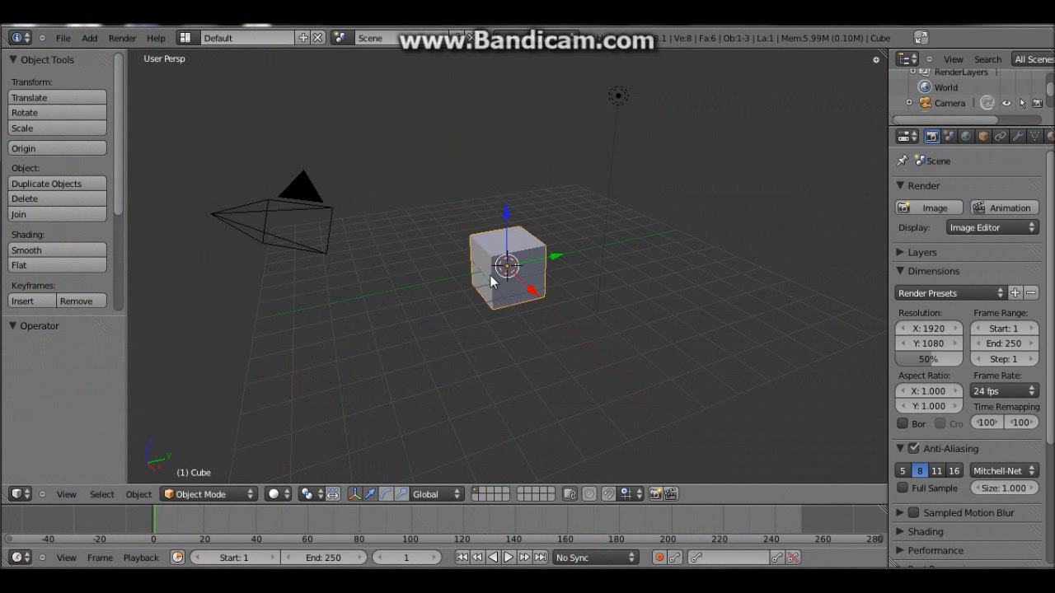
# - Switch the viewport to orthographic projection and the front view
pyautogui.click(66, 494)
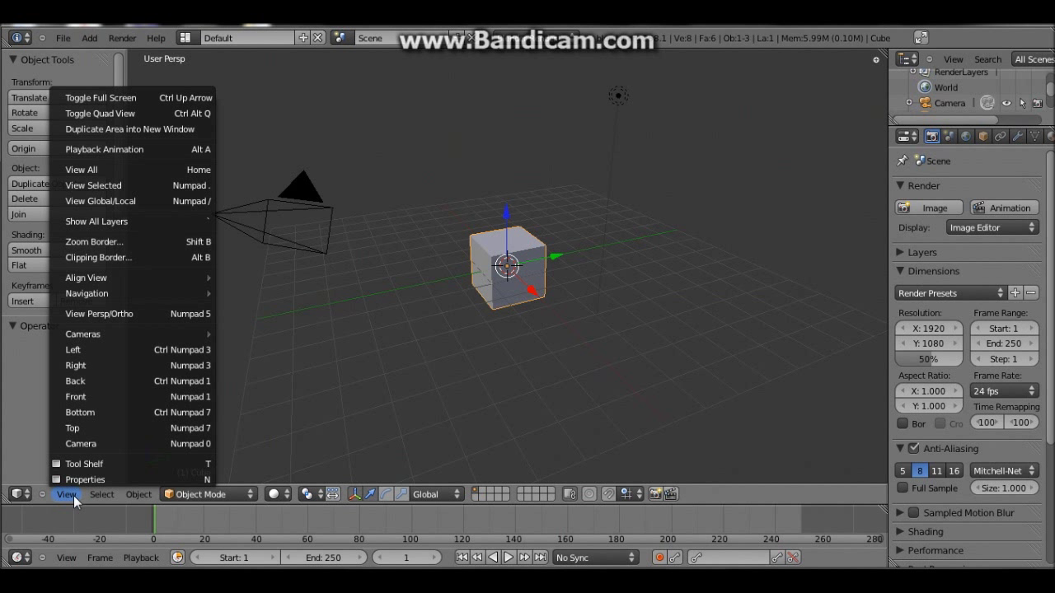
pyautogui.moveTo(98, 314)
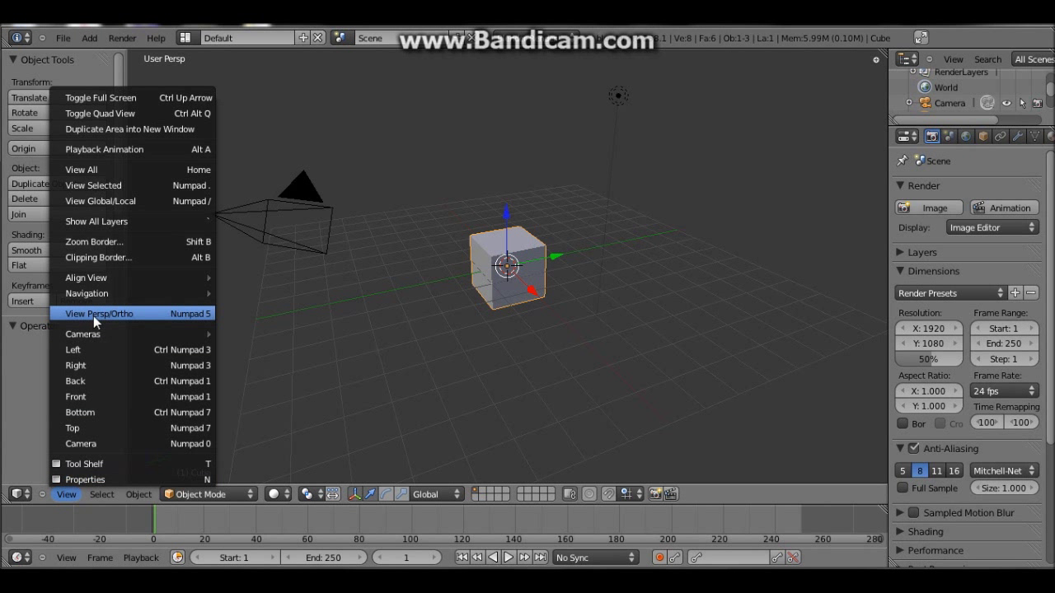
pyautogui.click(99, 313)
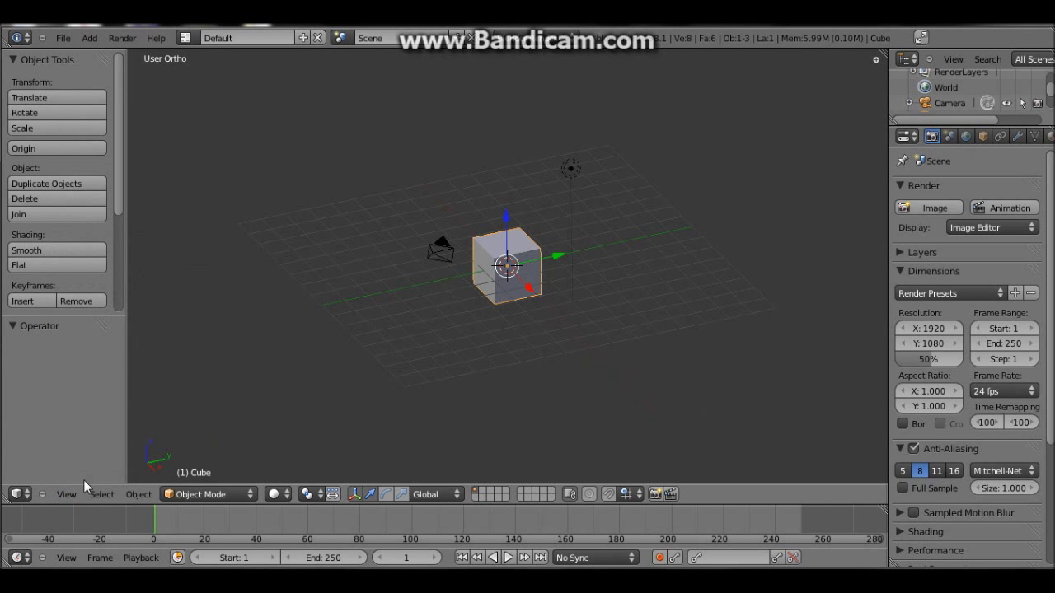
pyautogui.click(66, 494)
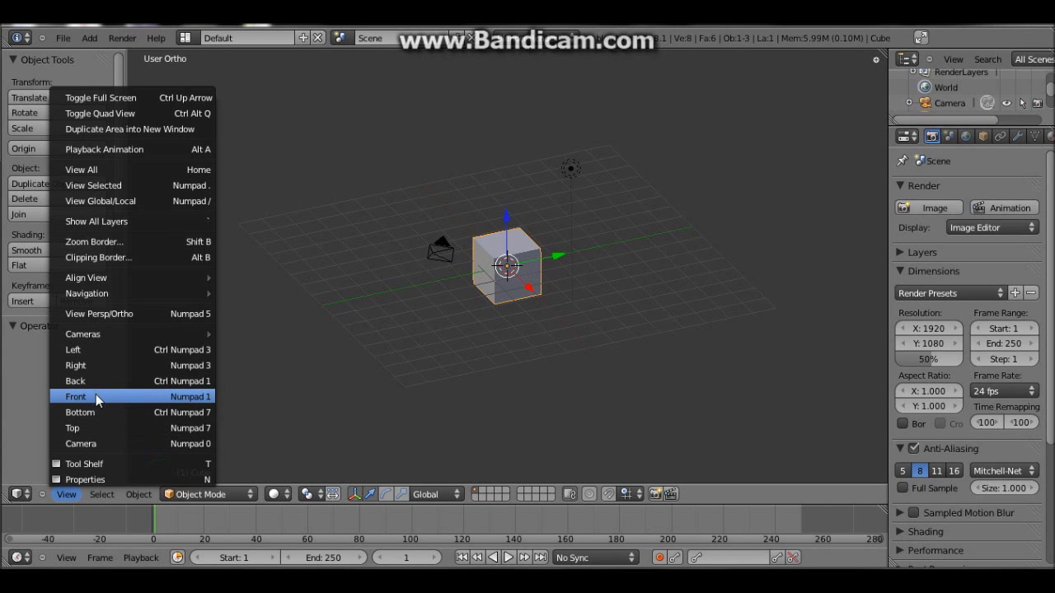
pyautogui.click(76, 395)
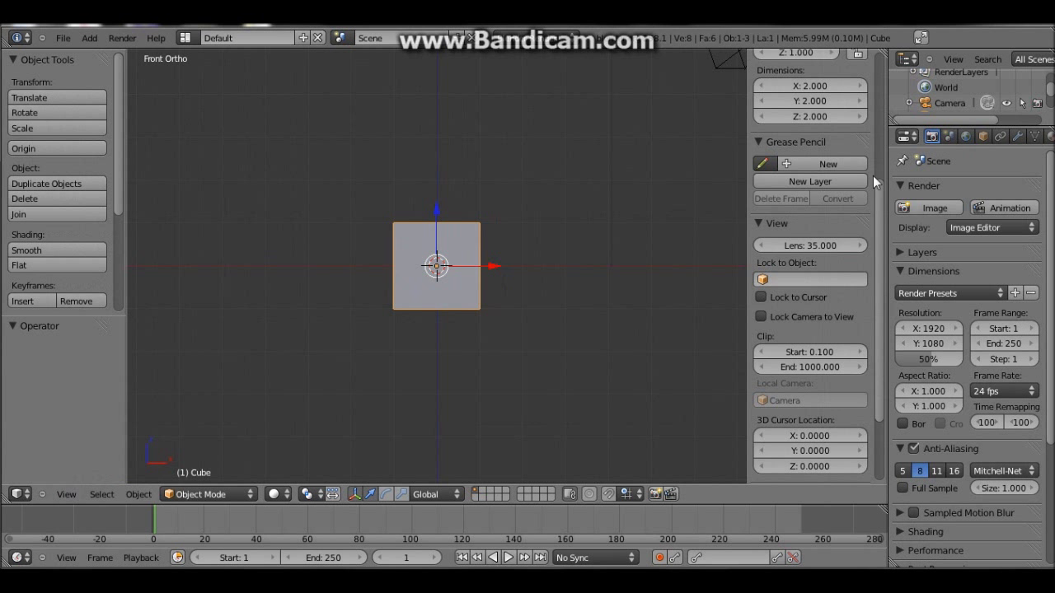
# - Load the M16 A2 JPG as the viewport background reference image
pyautogui.scroll(-3)
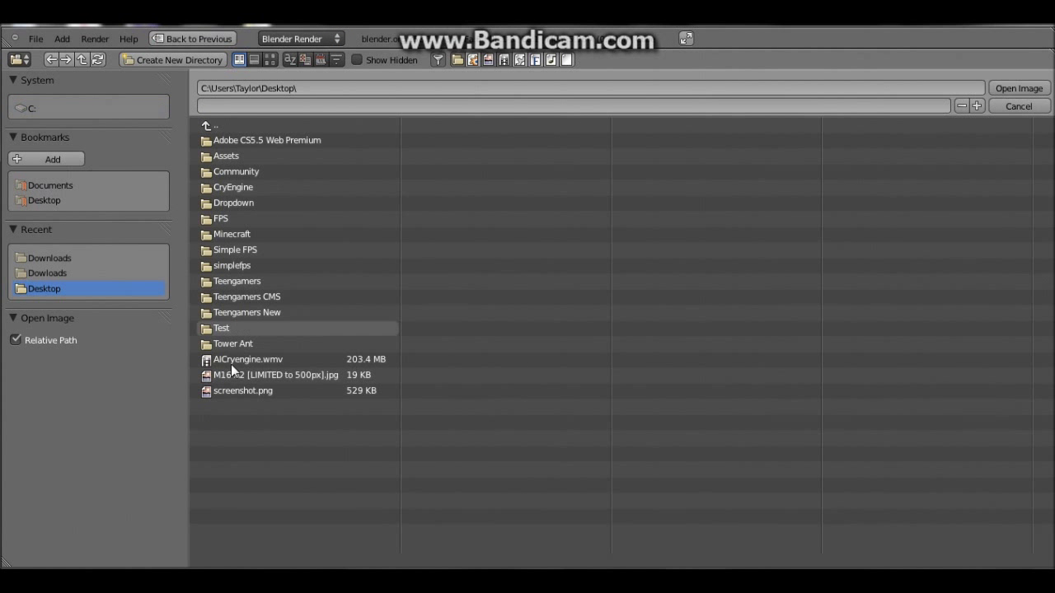
pyautogui.click(274, 376)
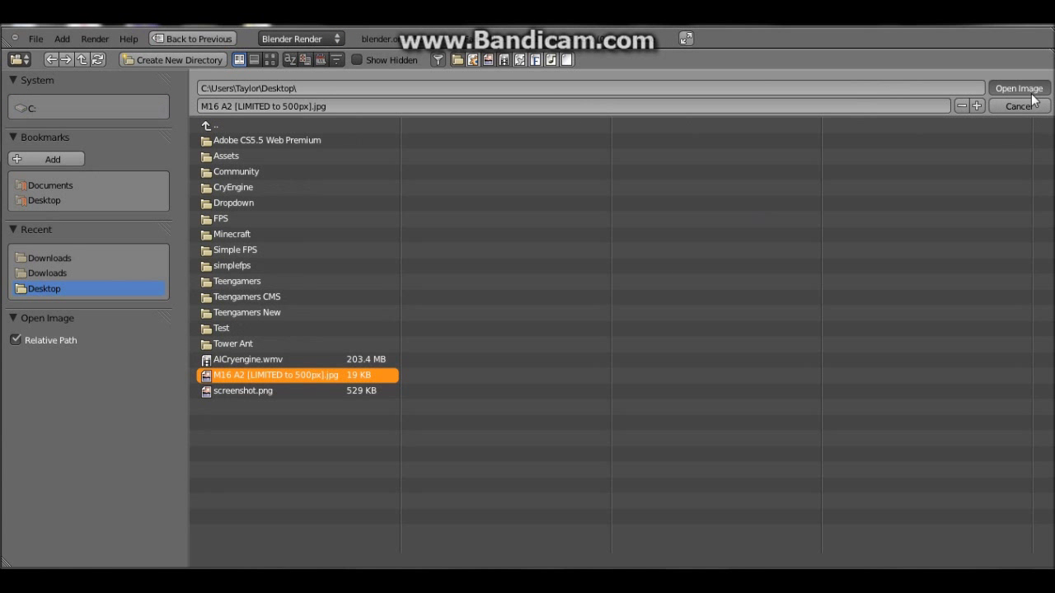
pyautogui.click(1021, 89)
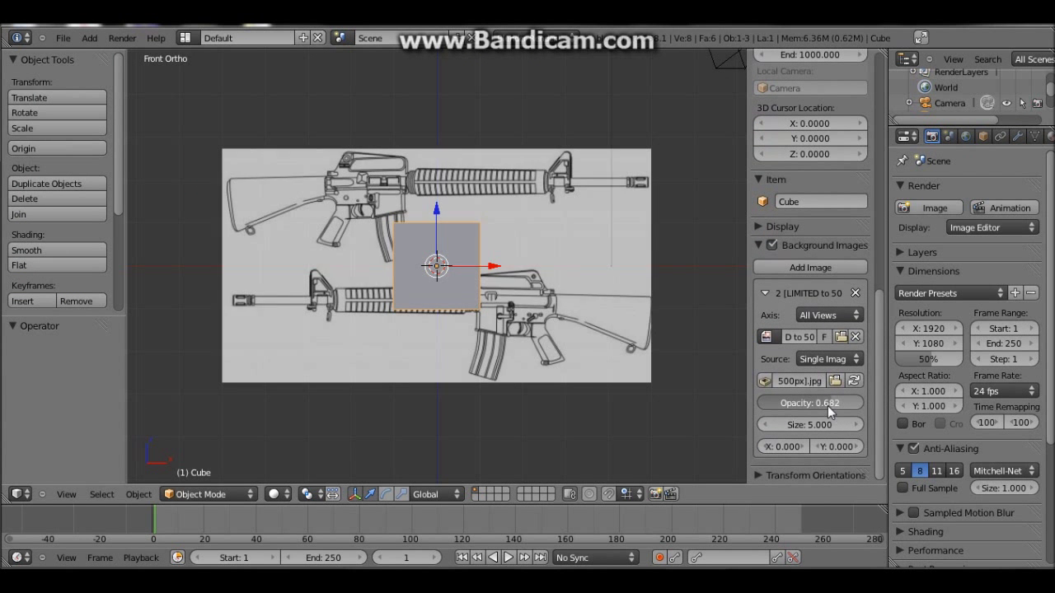
# - Raise the background image opacity to full so the rifle outlines show clearly
pyautogui.moveTo(791, 402); pyautogui.dragTo(857, 402)
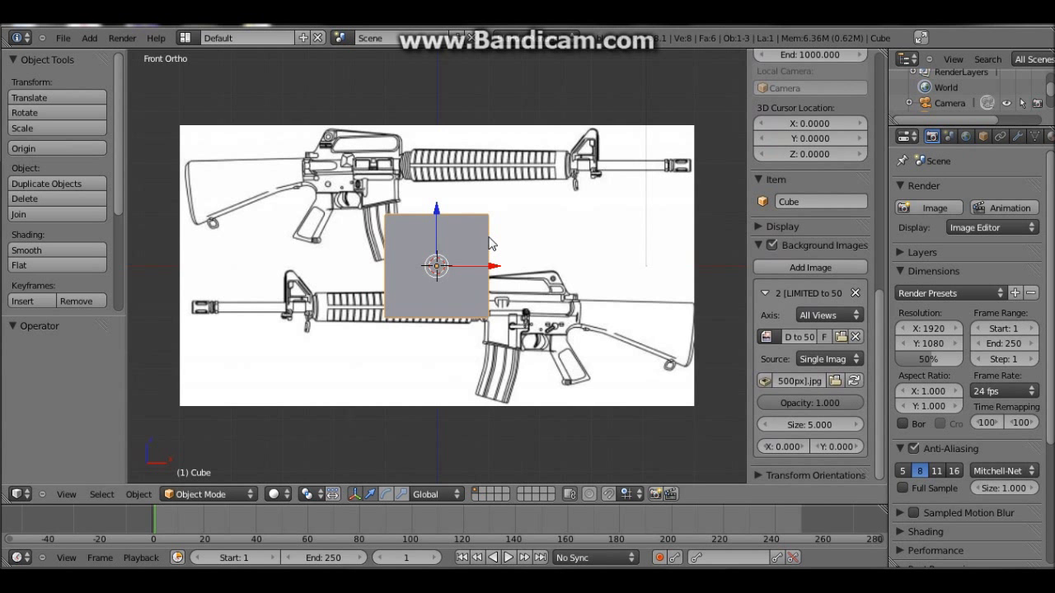
pyautogui.moveTo(499, 247)
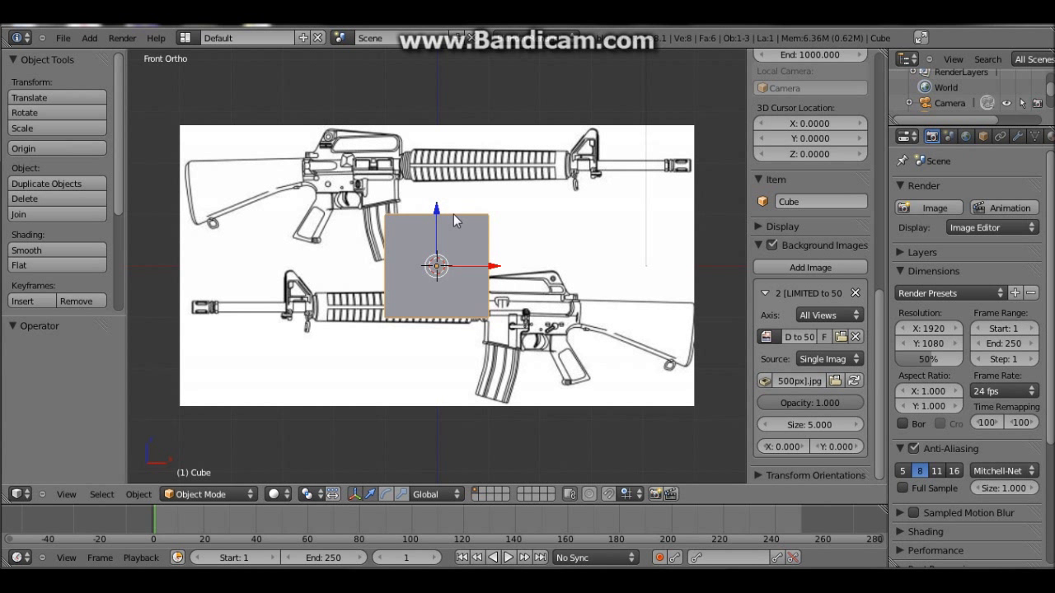
pyautogui.moveTo(465, 224)
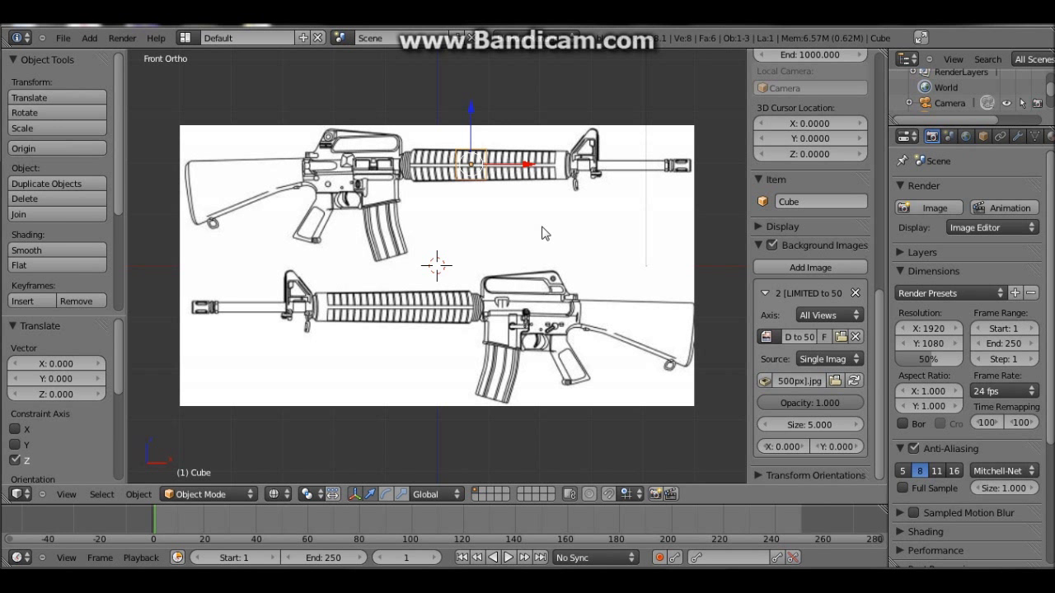
# - Enter Edit Mode on the cube and zoom in on the upper rifle blueprint
pyautogui.press('Tab')
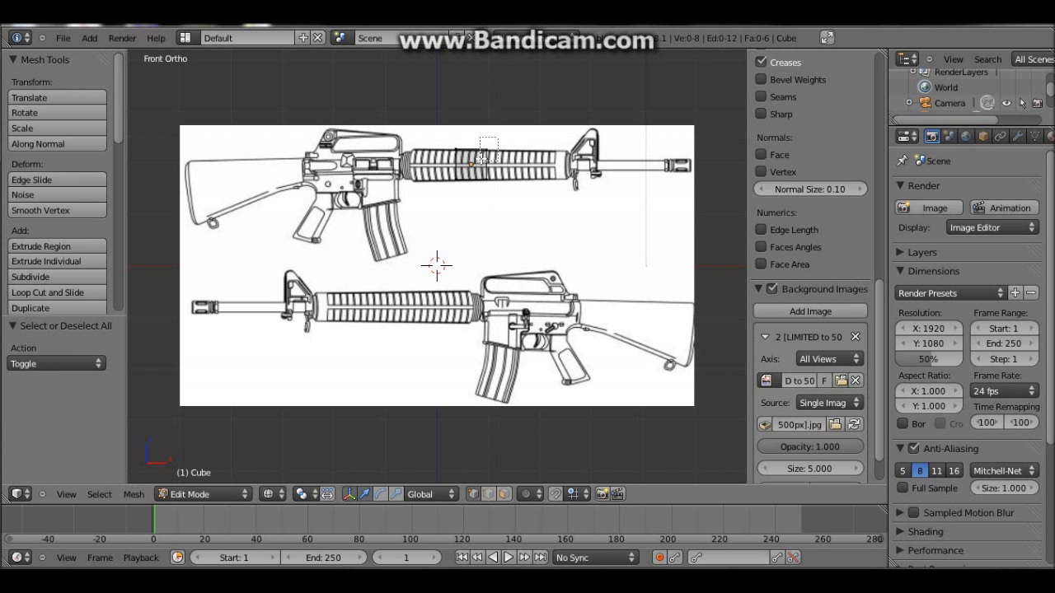
pyautogui.moveTo(488, 151); pyautogui.dragTo(495, 132)
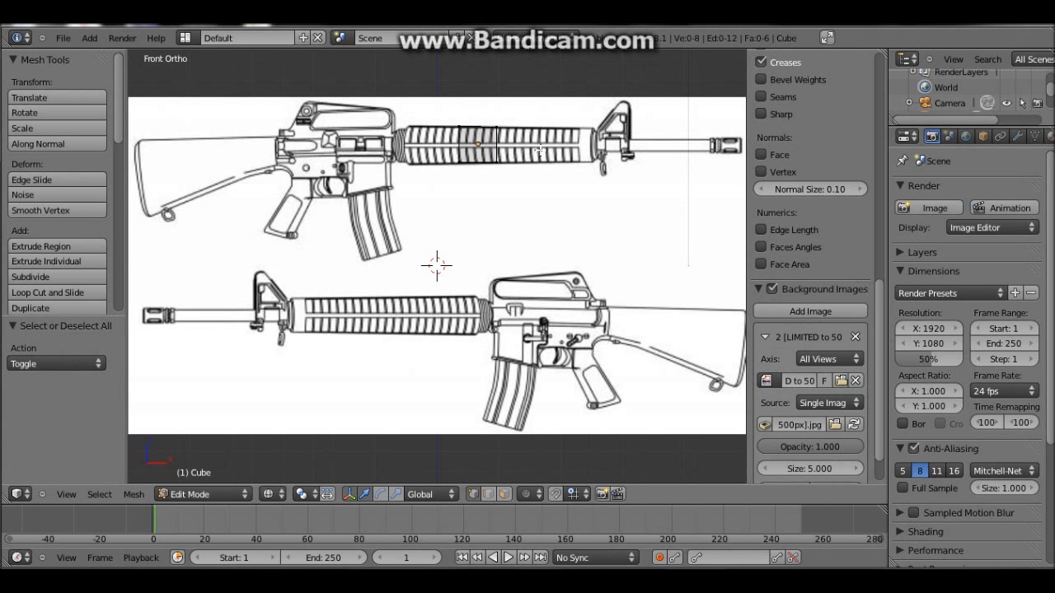
pyautogui.moveTo(542, 206)
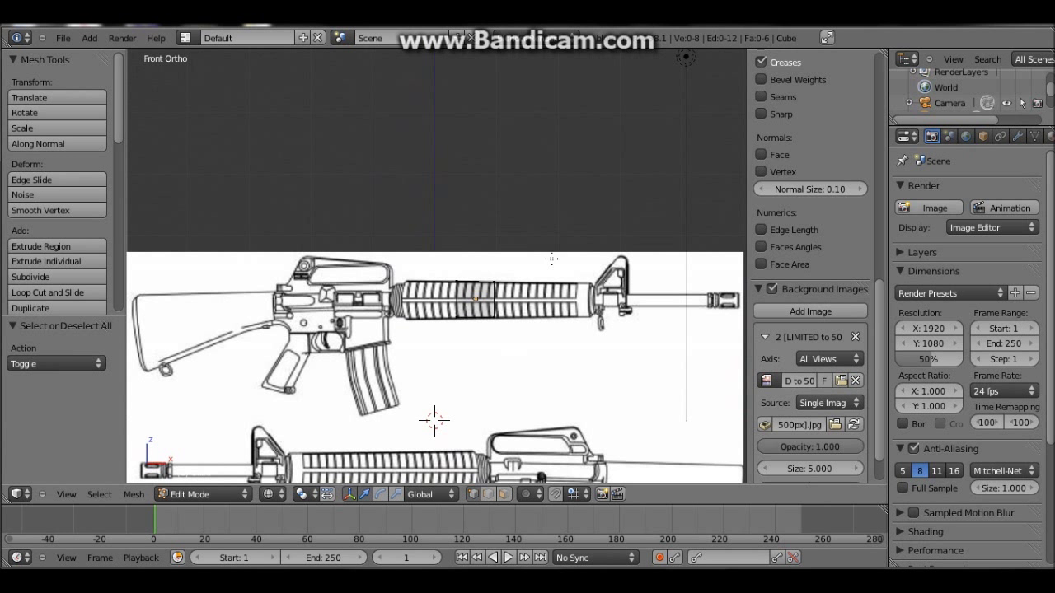
pyautogui.moveTo(522, 262)
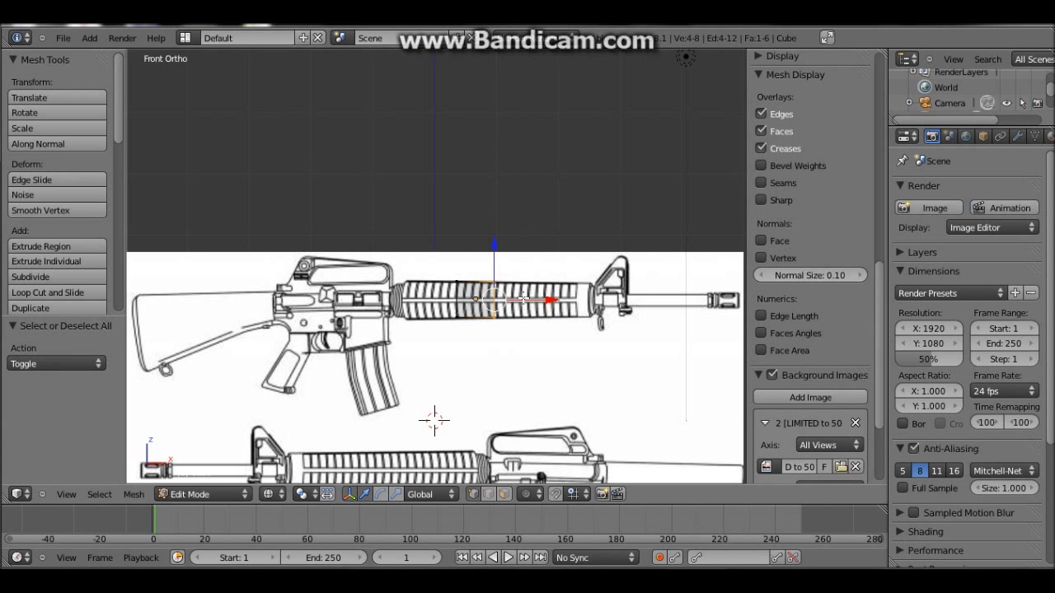
pyautogui.moveTo(640, 310)
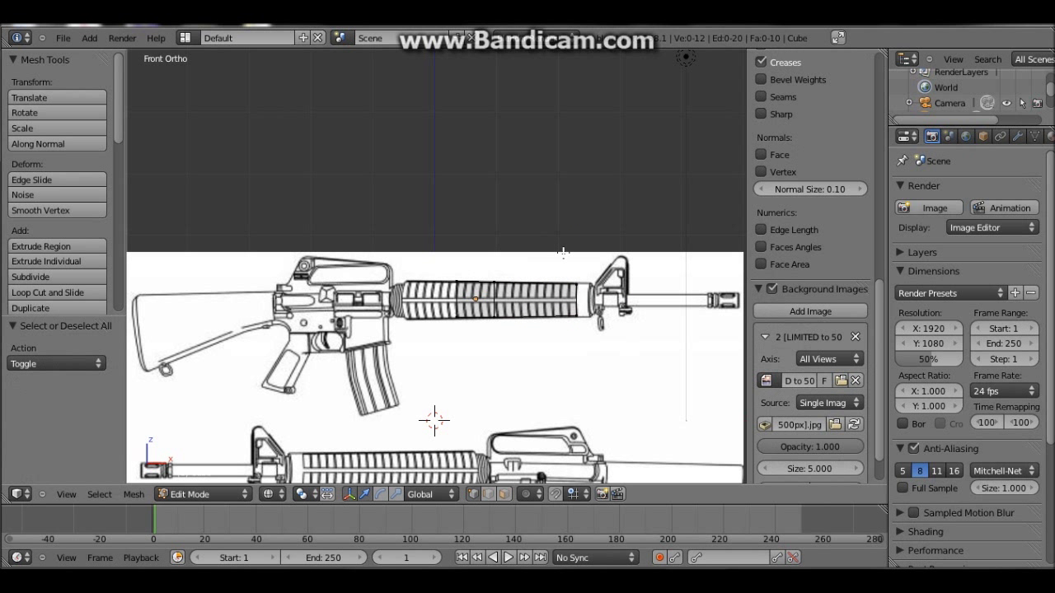
pyautogui.moveTo(562, 308)
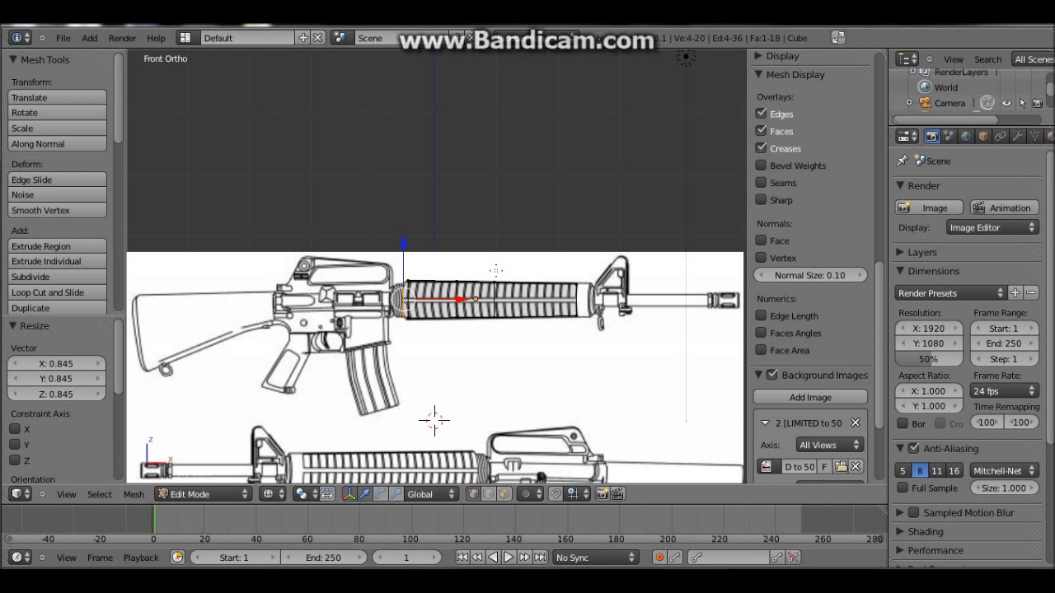
pyautogui.moveTo(498, 330)
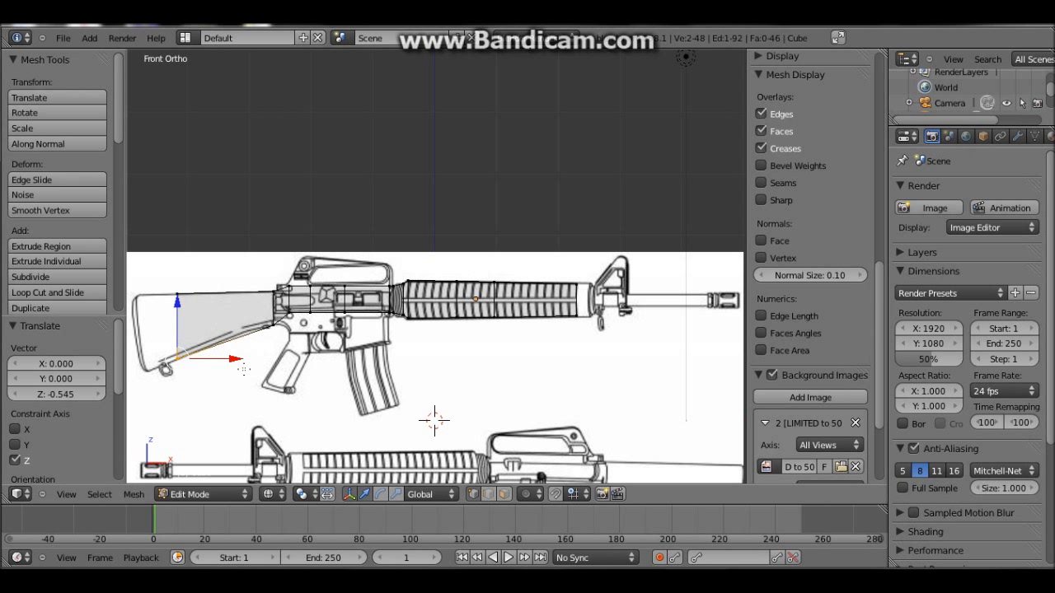
pyautogui.moveTo(257, 306)
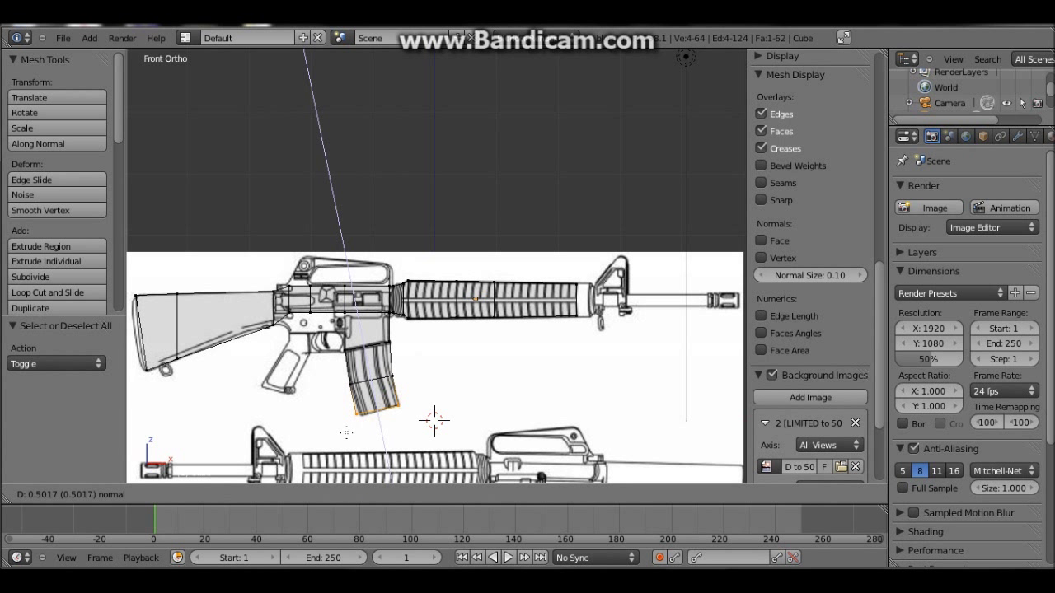
# - Confirm the magazine extrusion downward from under the receiver
pyautogui.click(40, 246)
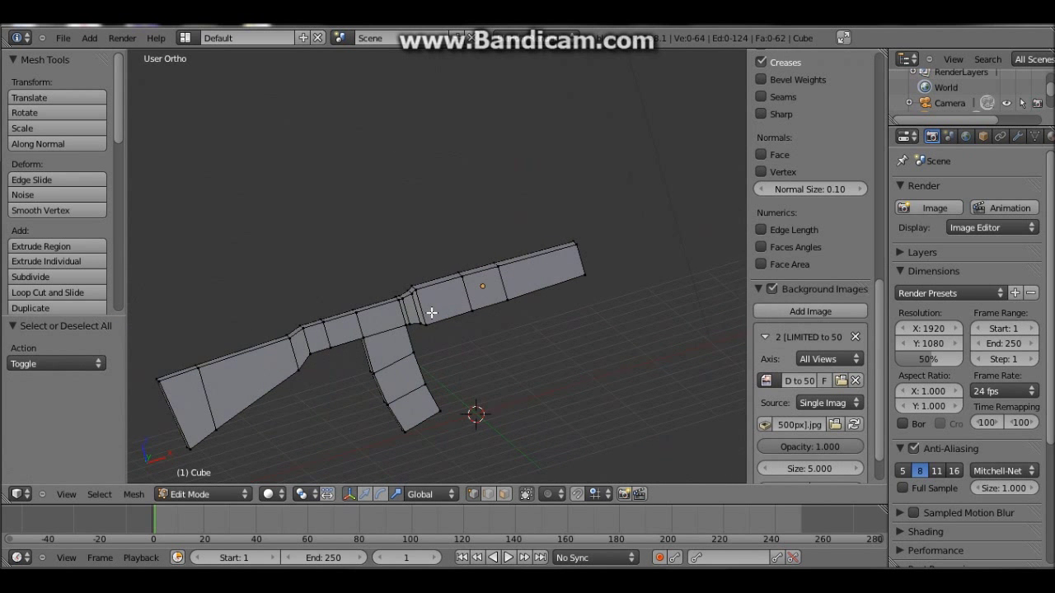
# - Inspect the blocky rifle mesh silhouette from an angled User Ortho view
pyautogui.click(66, 494)
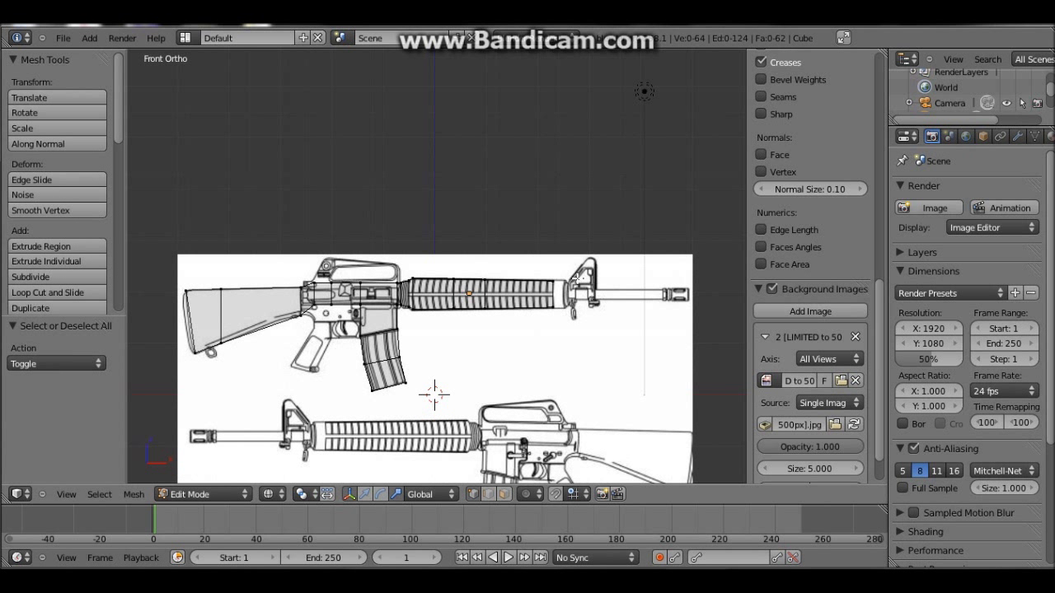
# - Orbit the viewport to view the rifle mesh and barrel with the blueprint behind
pyautogui.moveTo(541, 270); pyautogui.dragTo(586, 333)
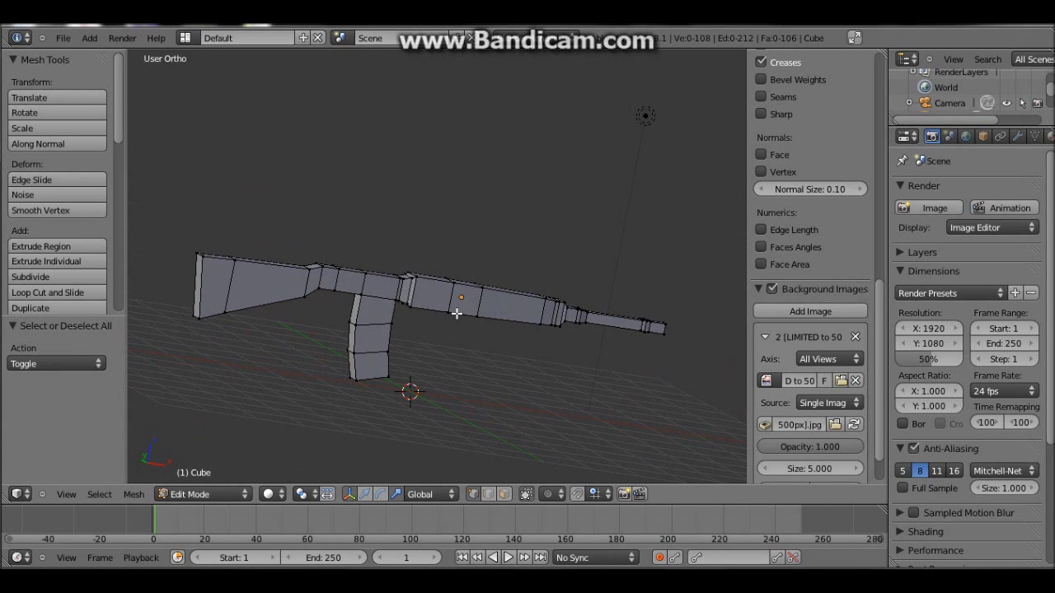
pyautogui.moveTo(468, 320)
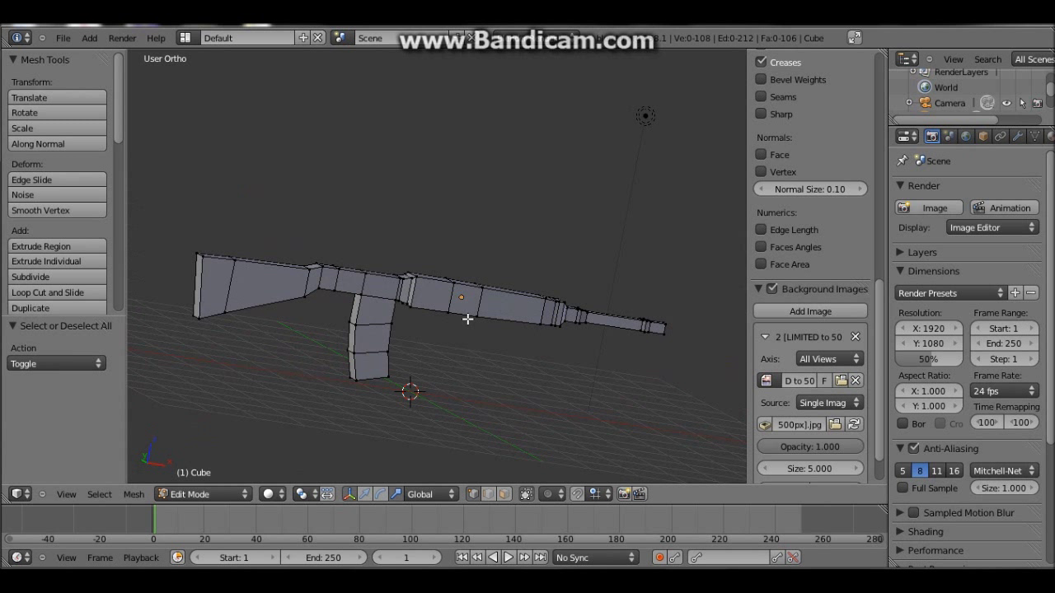
pyautogui.moveTo(465, 326)
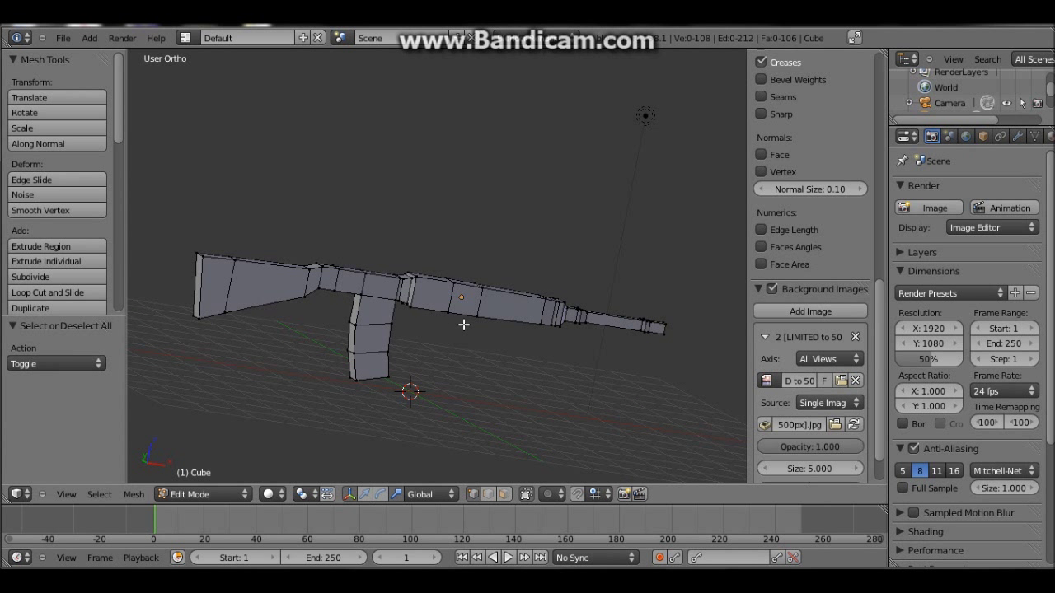